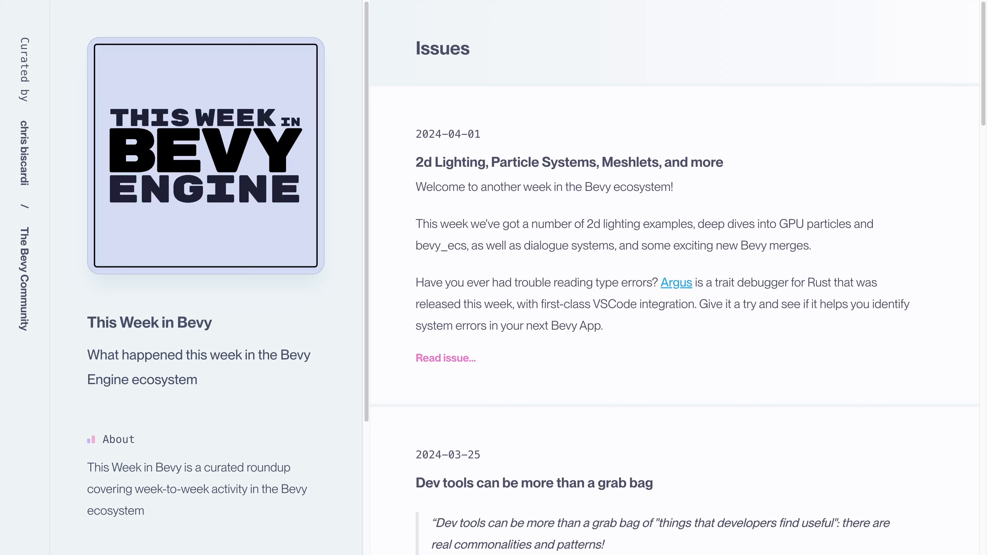
Bring up the newsletter Issues list starting with the 2024-04-01 issue.
left_click(676, 282)
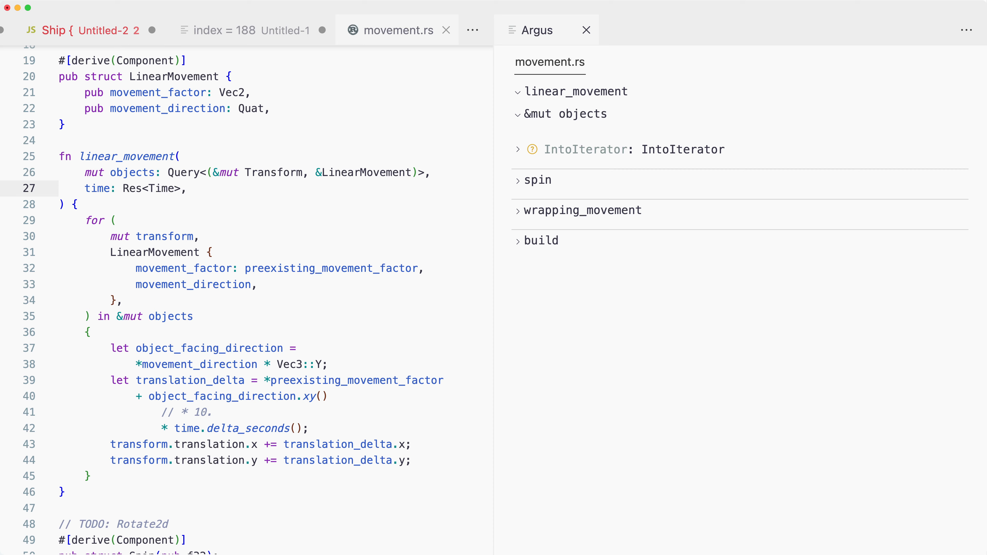
Expand Argus's linear_movement entry to reveal the unresolved &mut objects IntoIterator bound.
left_click(538, 29)
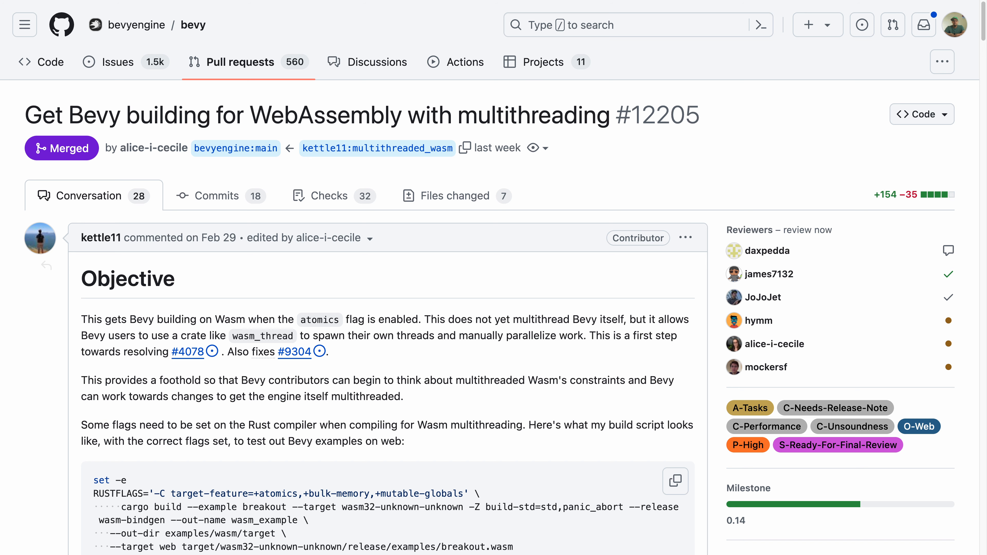
Navigate to bevyengine/bevy pull request #12205 on WebAssembly multithreading.
left_click(186, 351)
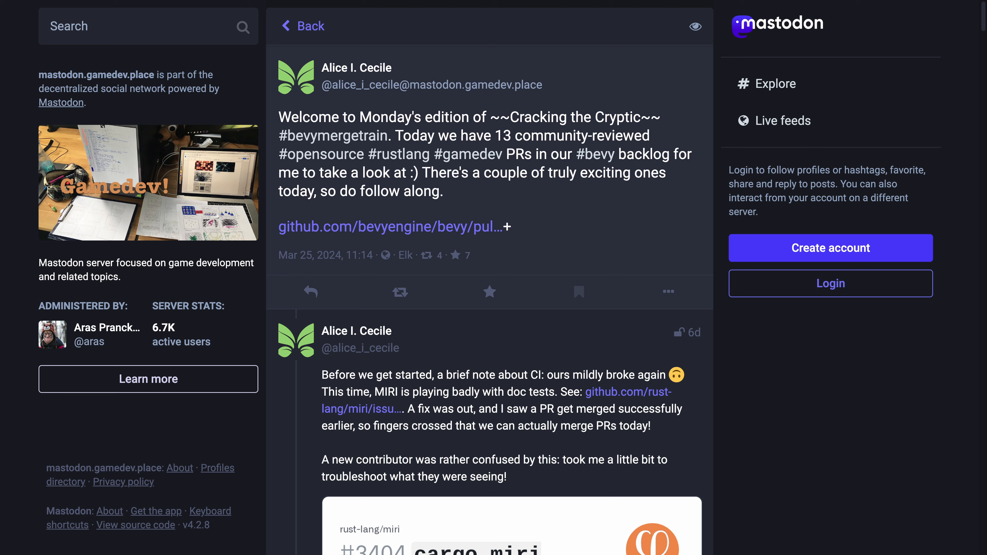
left_click(391, 226)
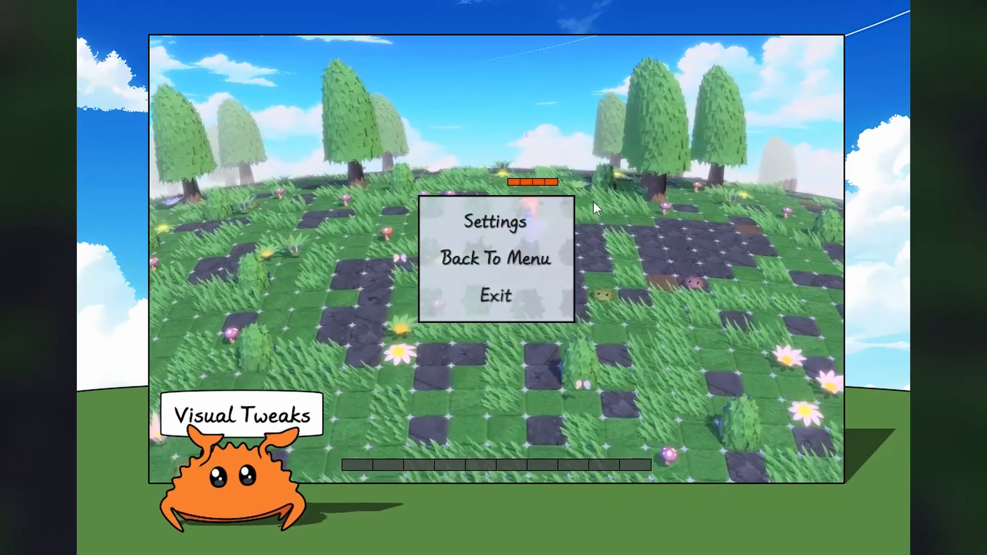
left_click(495, 222)
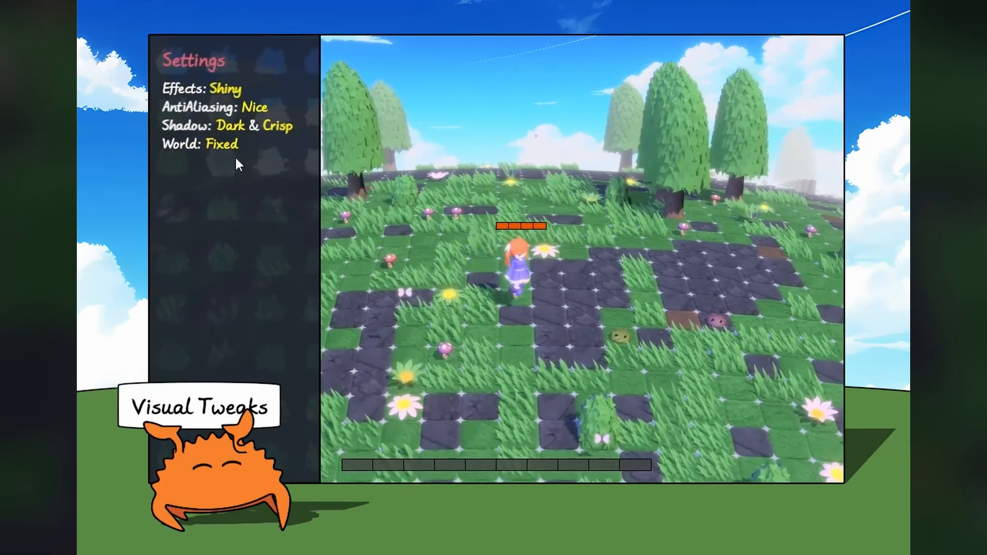
left_click(221, 143)
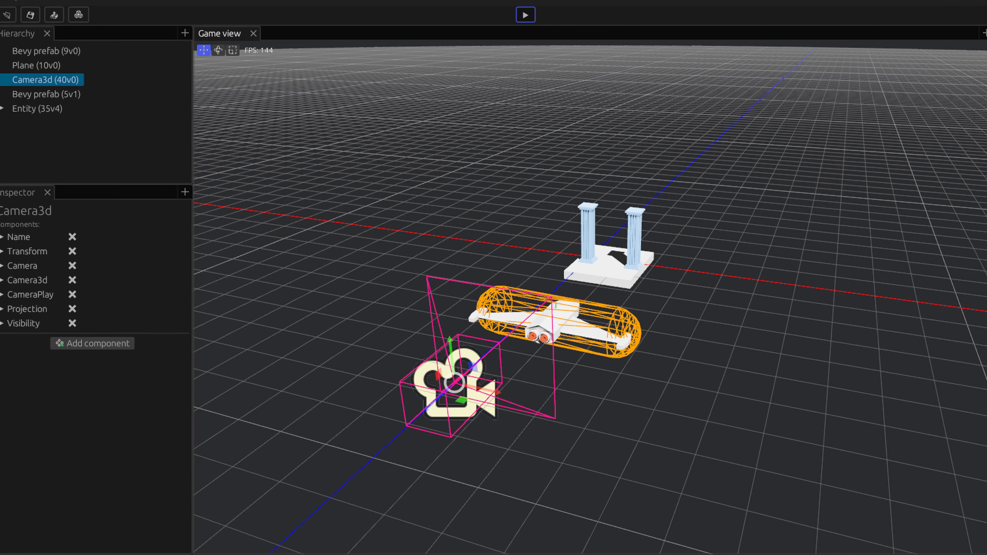
left_click(525, 14)
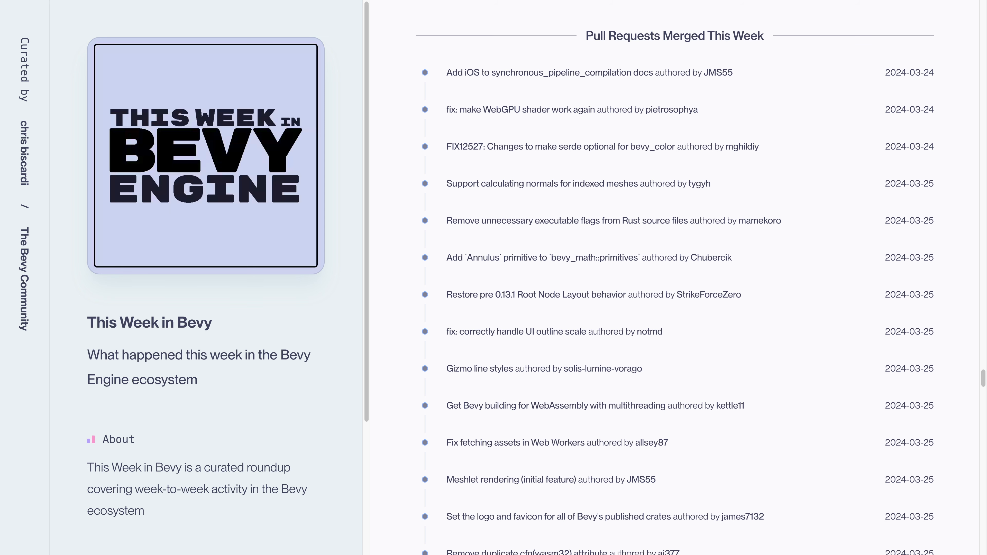
Scroll past merged PRs to the Contributing section and Pull Requests Opened this week.
scroll("down", 3)
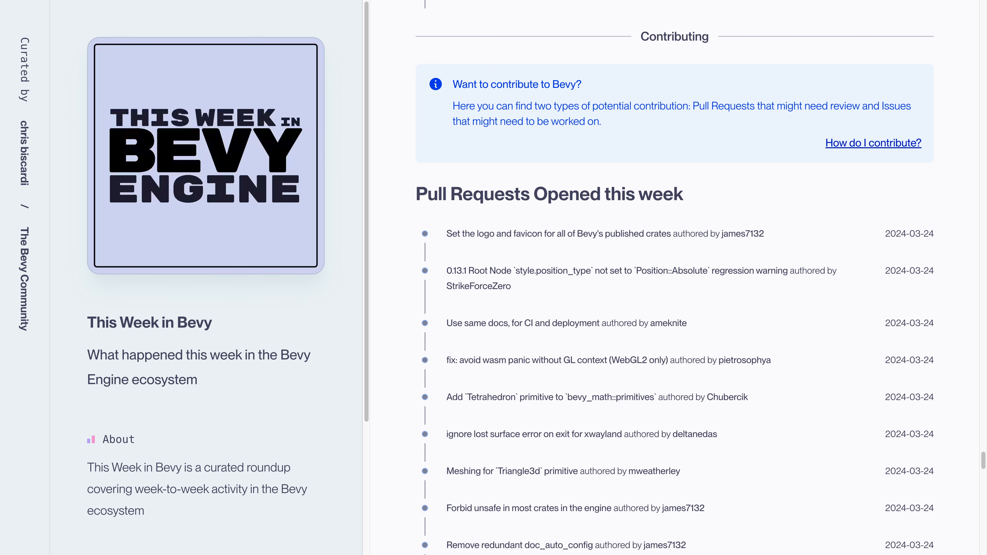